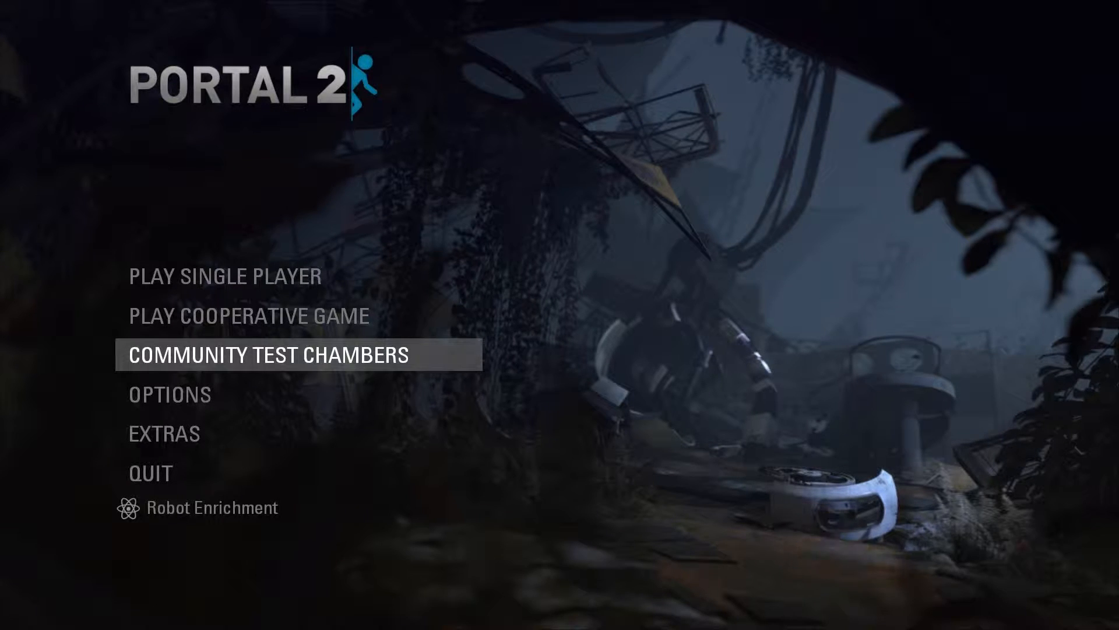
- Open Community Test Chambers from the main menu and hover Create Test Chambers
left_click(268, 355)
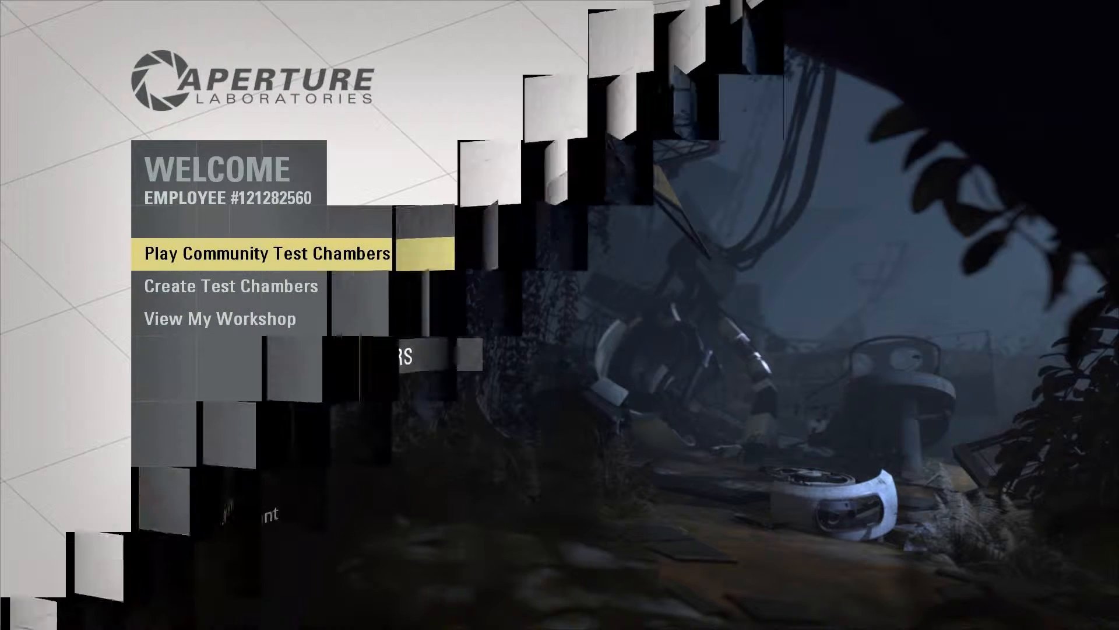
left_click(223, 287)
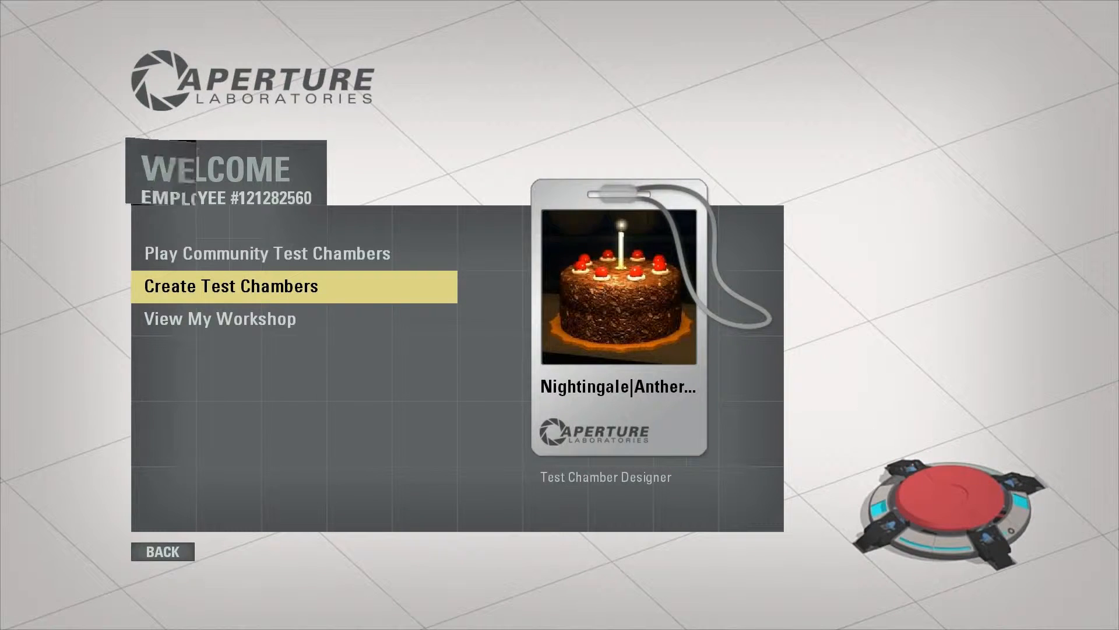
- Enter the Puzzle Maker with the sample chamber and build it to play in-game
left_click(230, 286)
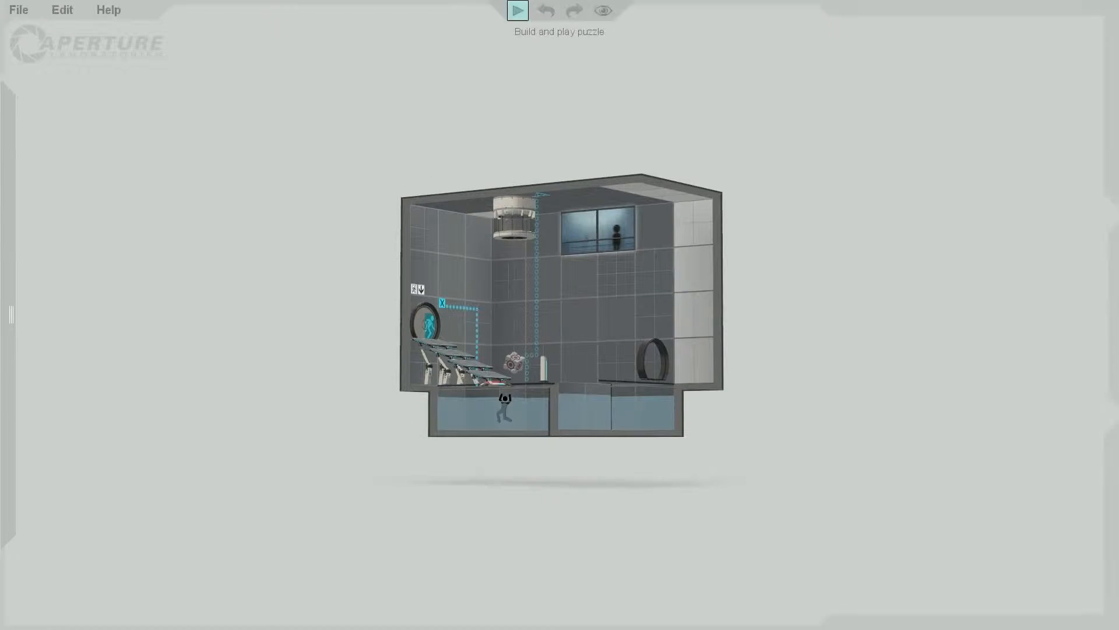
left_click(517, 9)
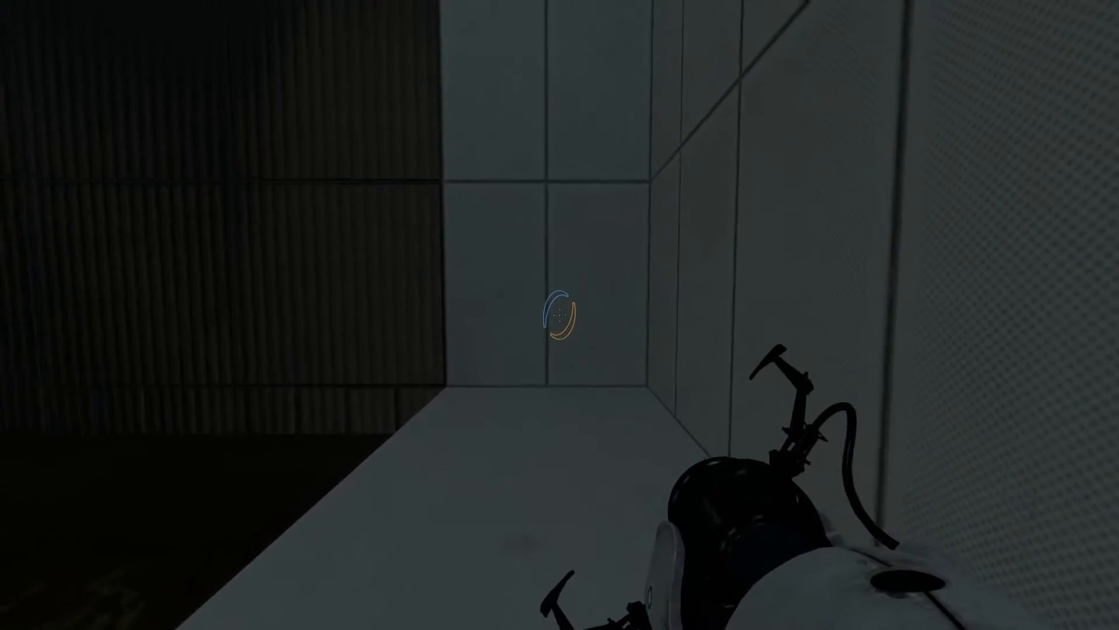
- Fire a portal while moving through the chamber toward the exit door
left_click(560, 314)
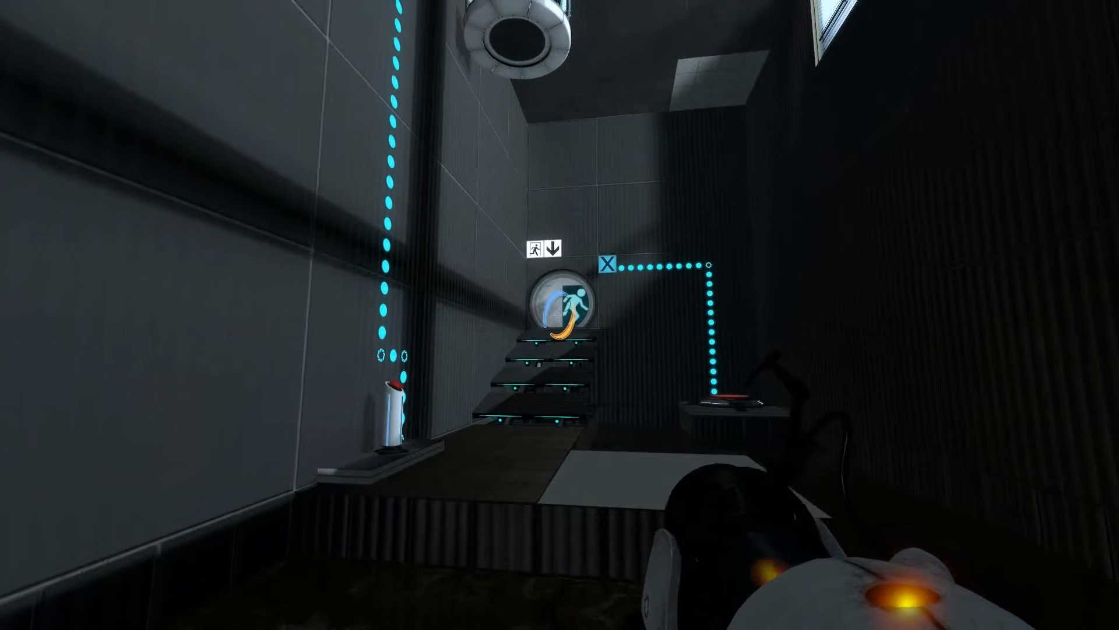
mouse_move(560, 314)
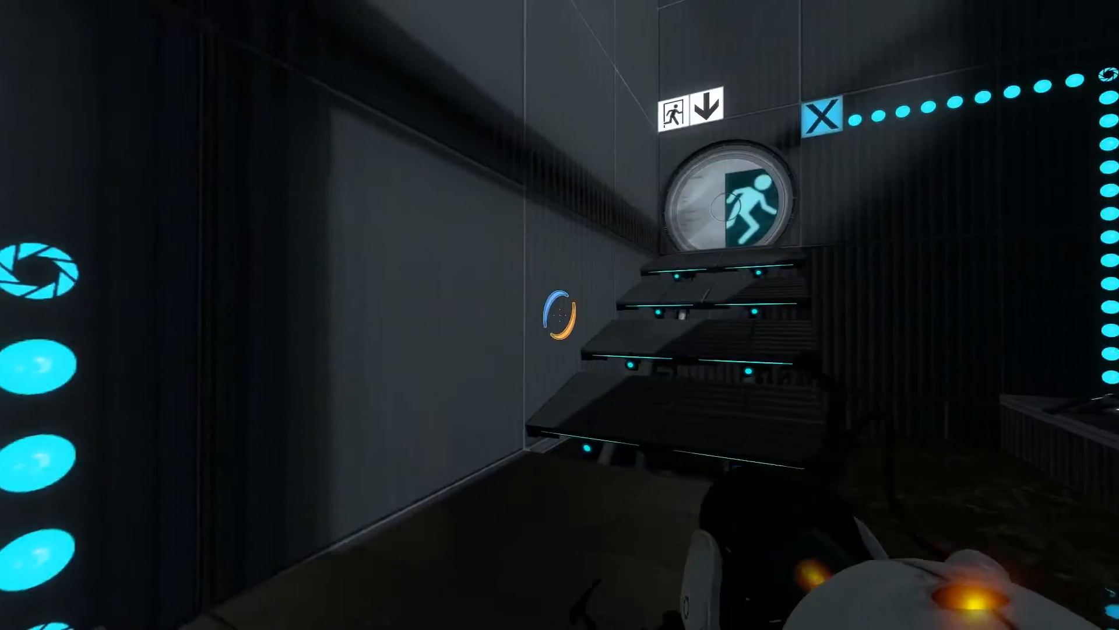
mouse_move(559, 315)
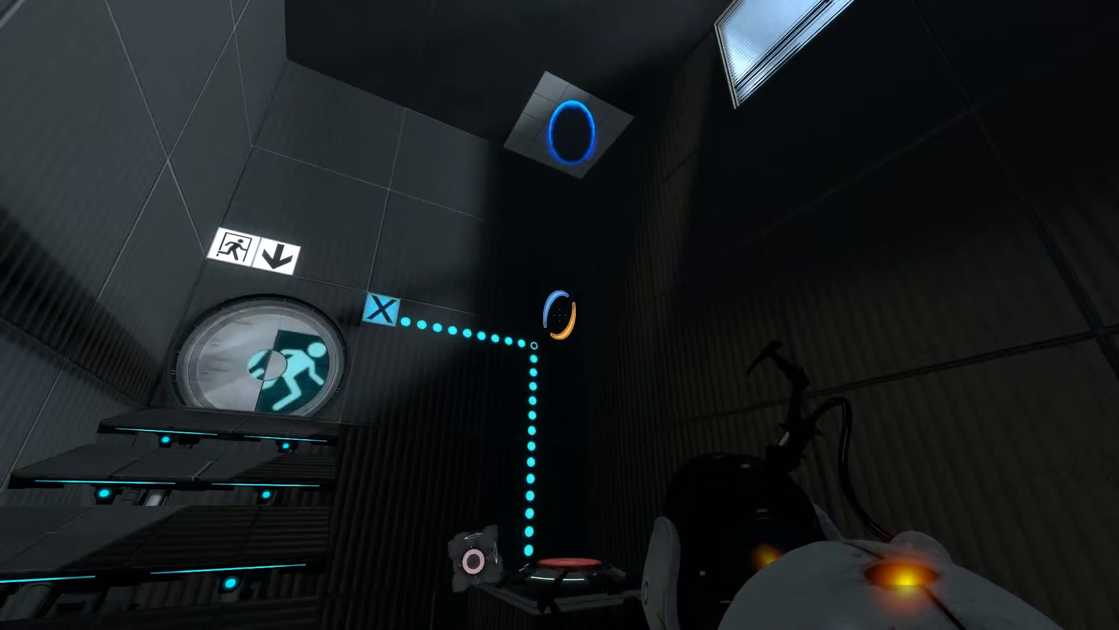
mouse_move(560, 315)
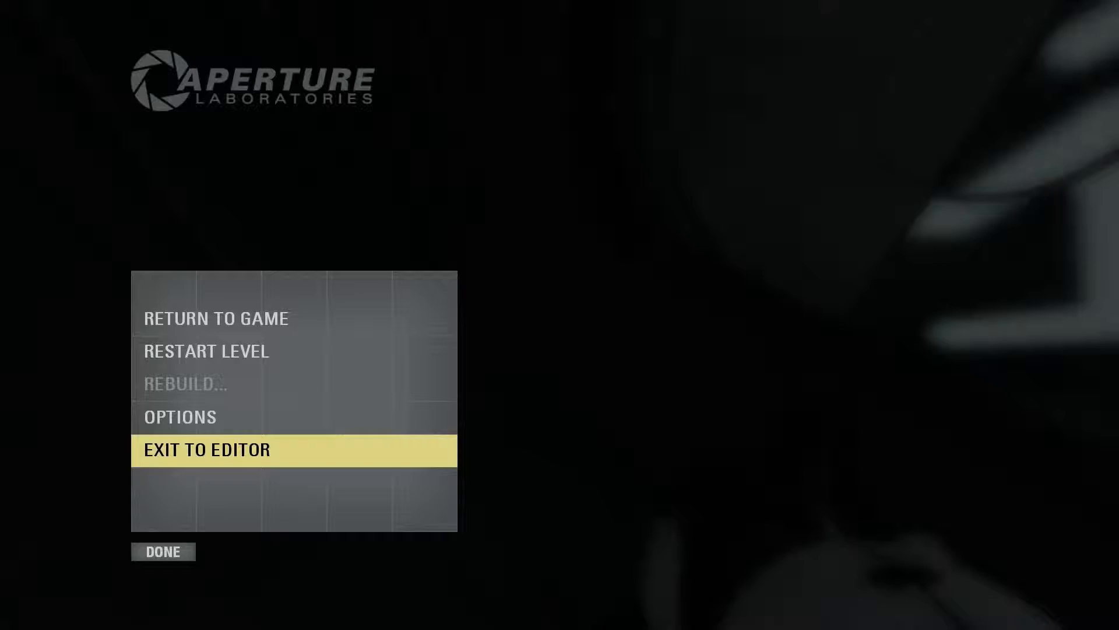
- Exit the play-test to the editor and start a new empty test chamber
left_click(206, 449)
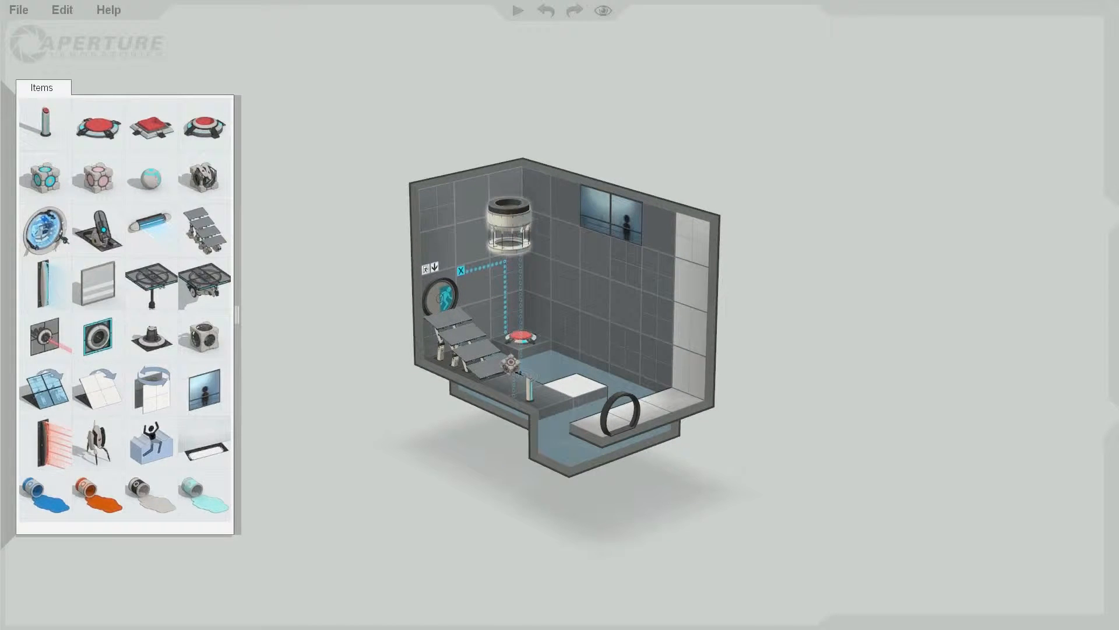
left_click(18, 10)
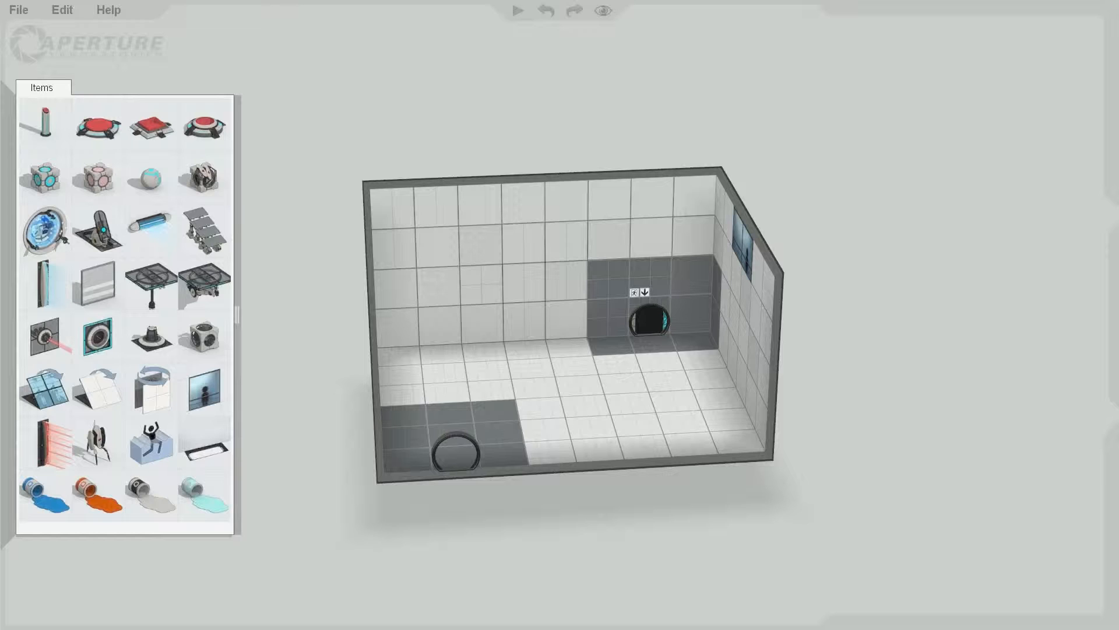
mouse_move(96, 178)
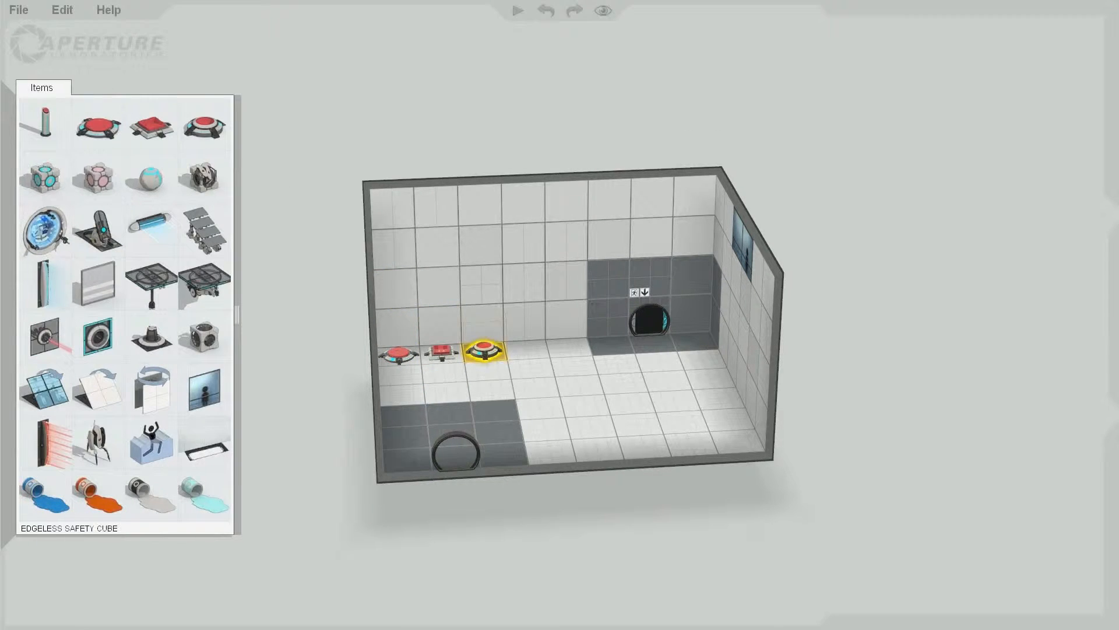
mouse_move(202, 178)
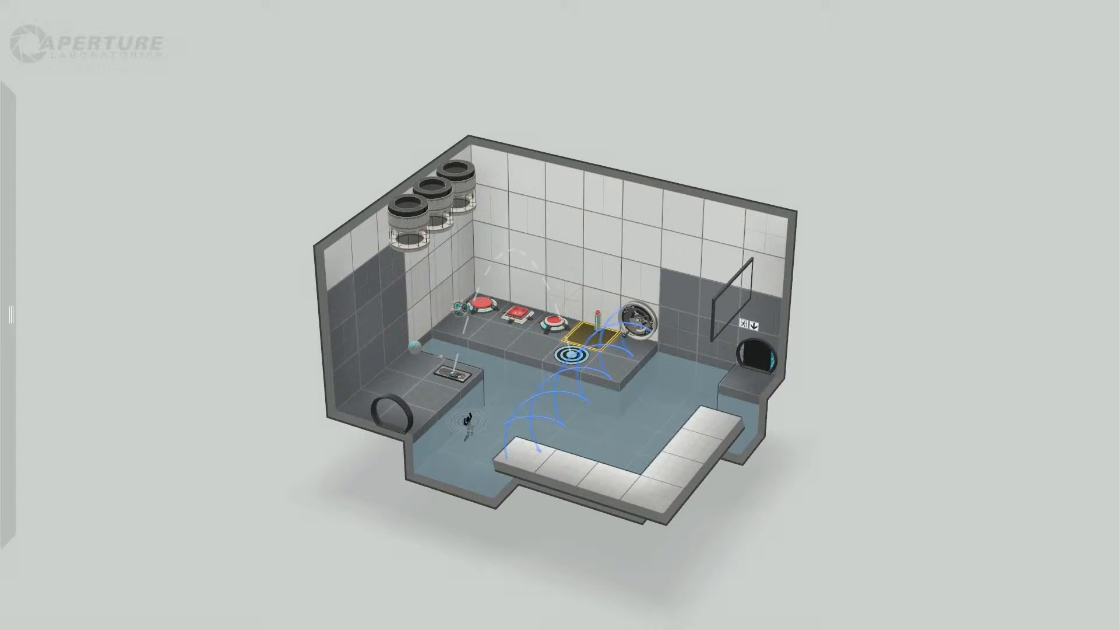
- Connect the floor buttons and cube droppers to the exit door via right-click menus
right_click(582, 328)
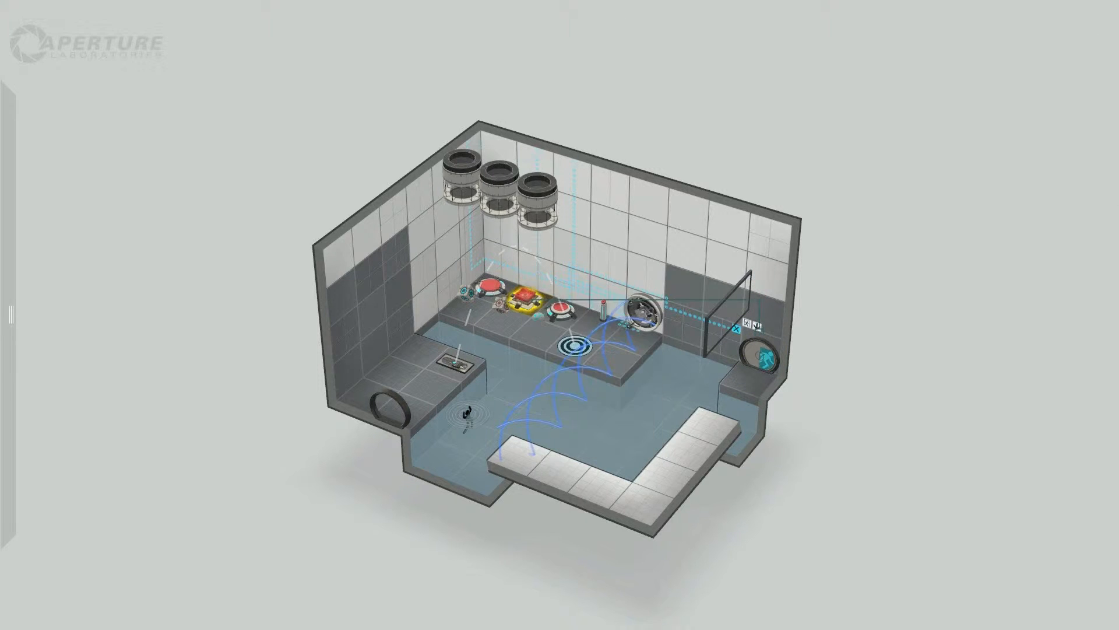
right_click(511, 299)
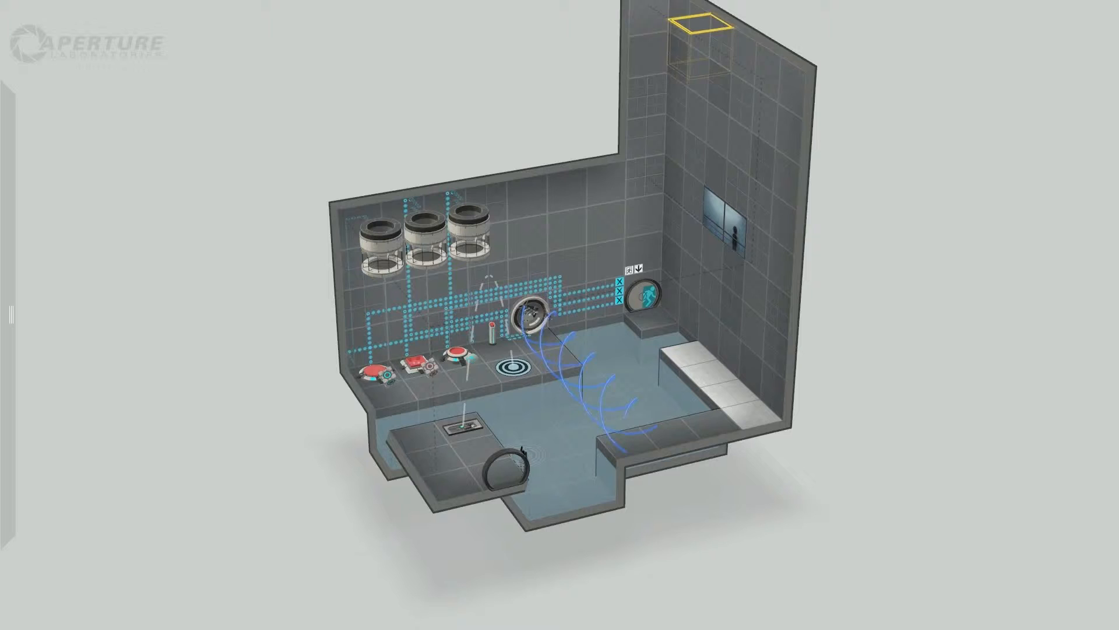
- Right-click a chamber wall surface to make it a non-portalable panel
right_click(529, 308)
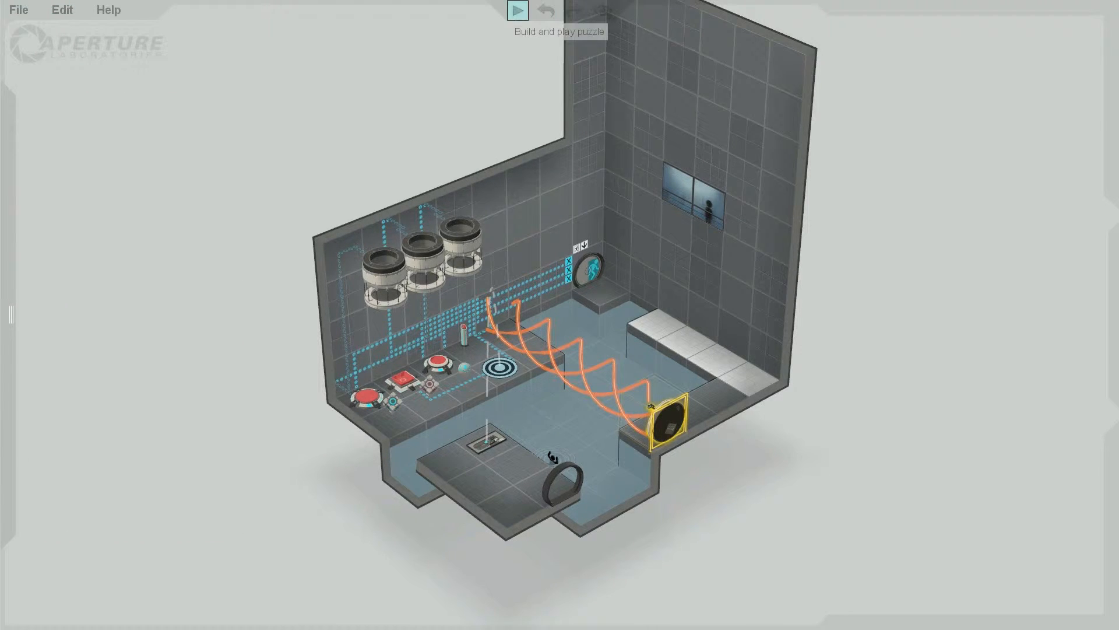
- Build and play-test the custom chamber, then return to the editor from the pause menu
left_click(518, 10)
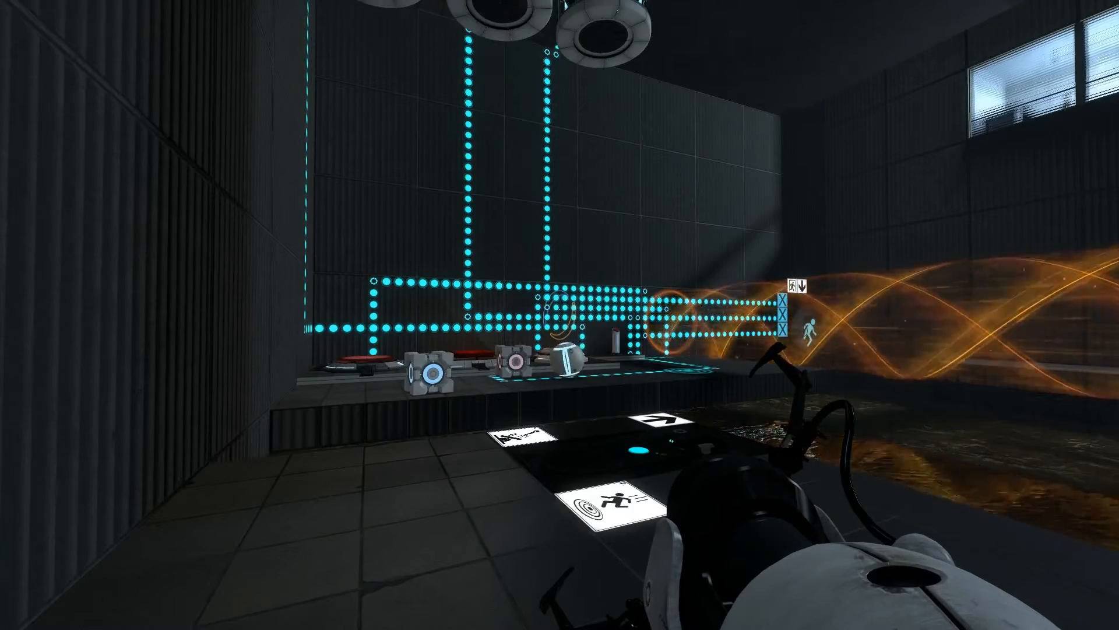
mouse_move(559, 315)
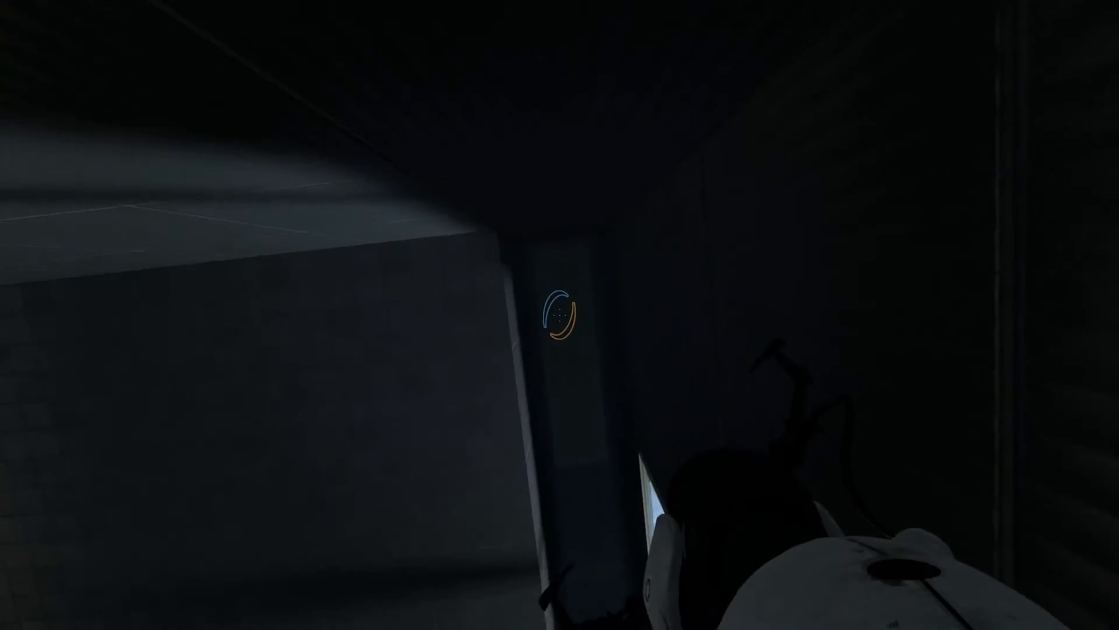
left_click(560, 315)
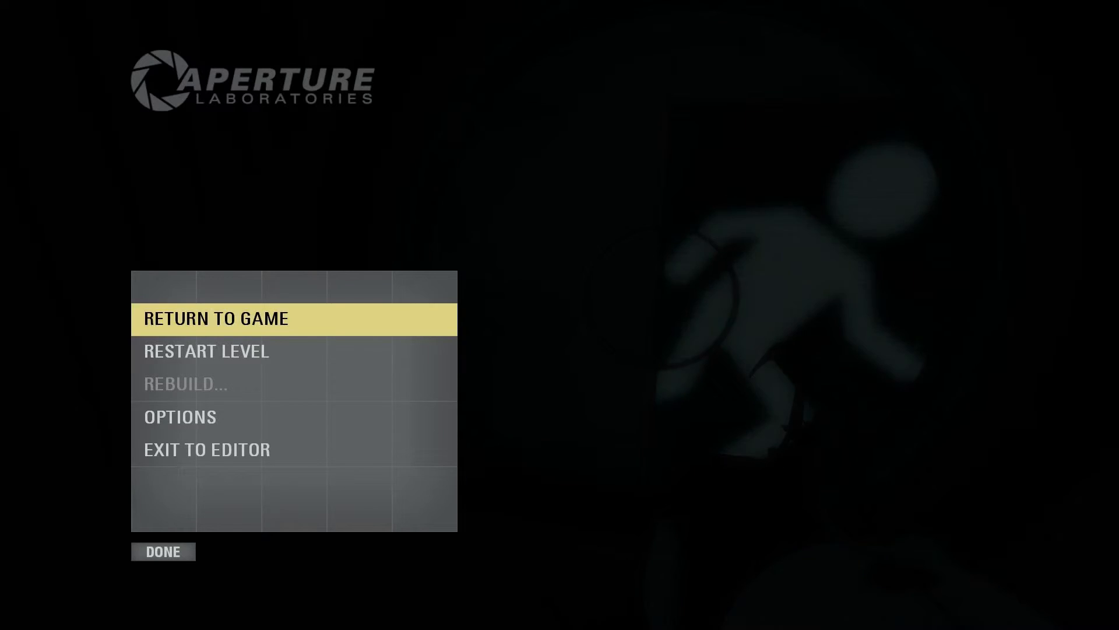
left_click(217, 318)
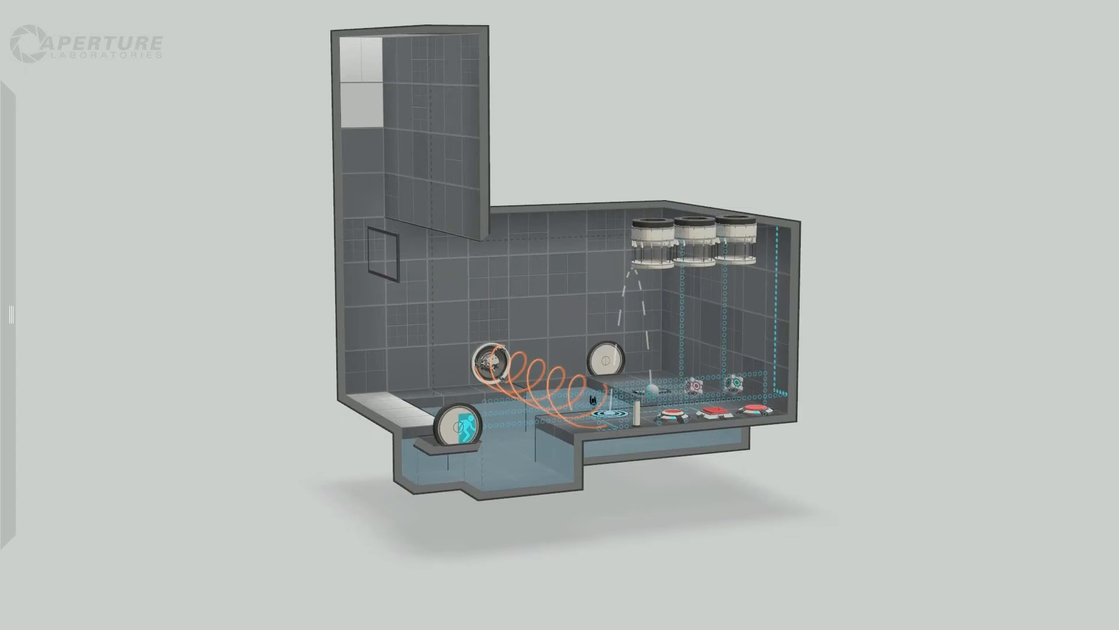
- Pause the editor, exit to the main menu, and choose Save at the prompt
key("Escape")
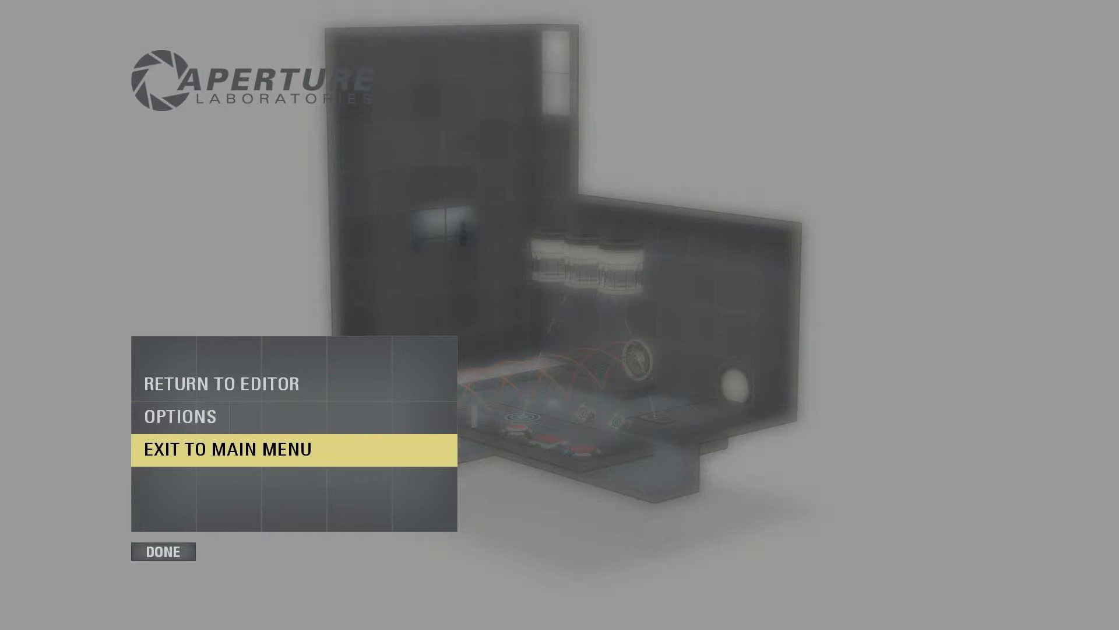
left_click(227, 448)
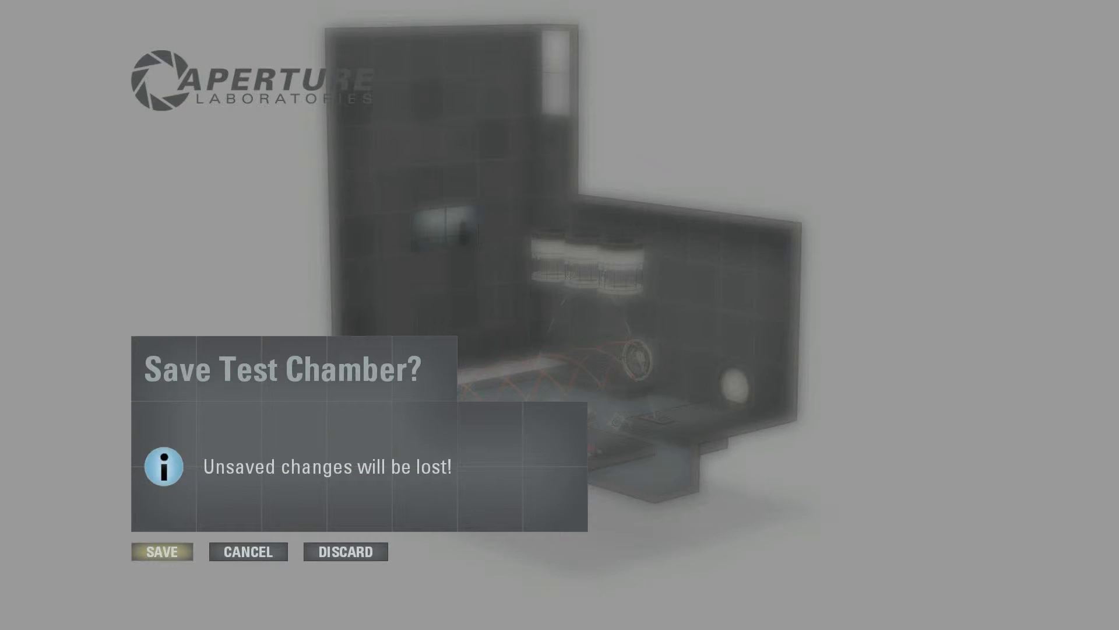
left_click(162, 551)
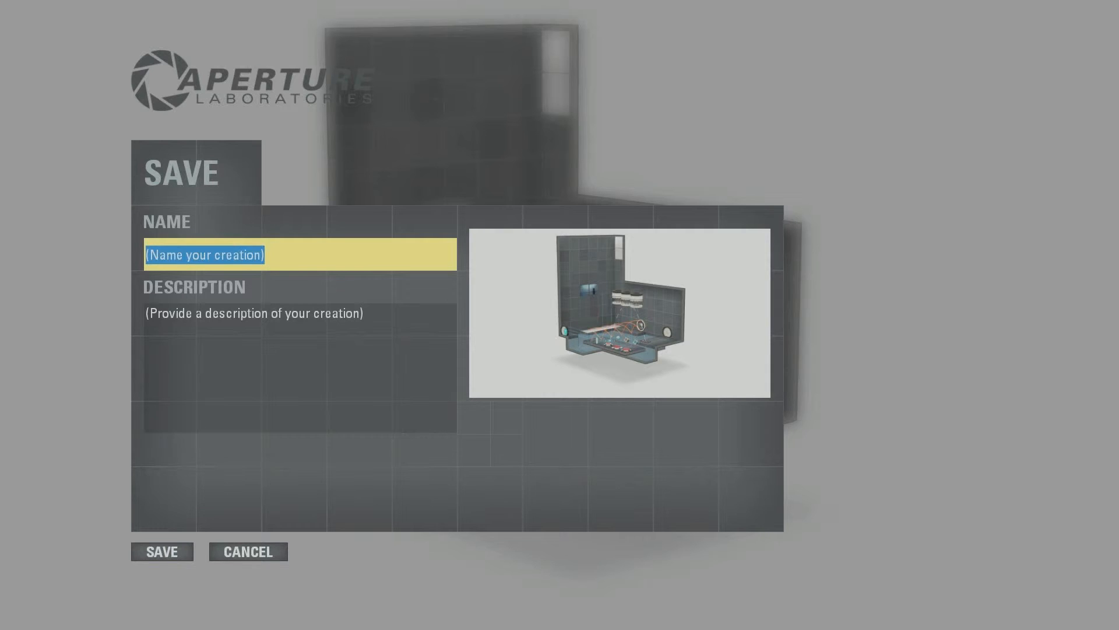
- Save the chamber as 'Sample Test Chamber' with description 'Epic Maps are in the making.'
type("Sample Test Chamber")
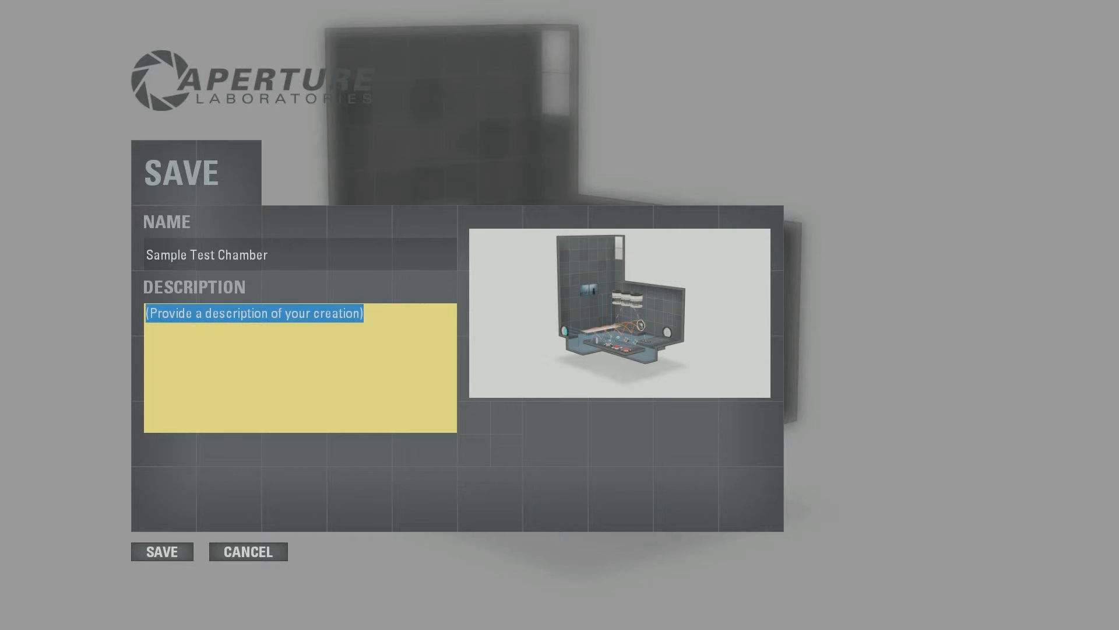
type("Epic")
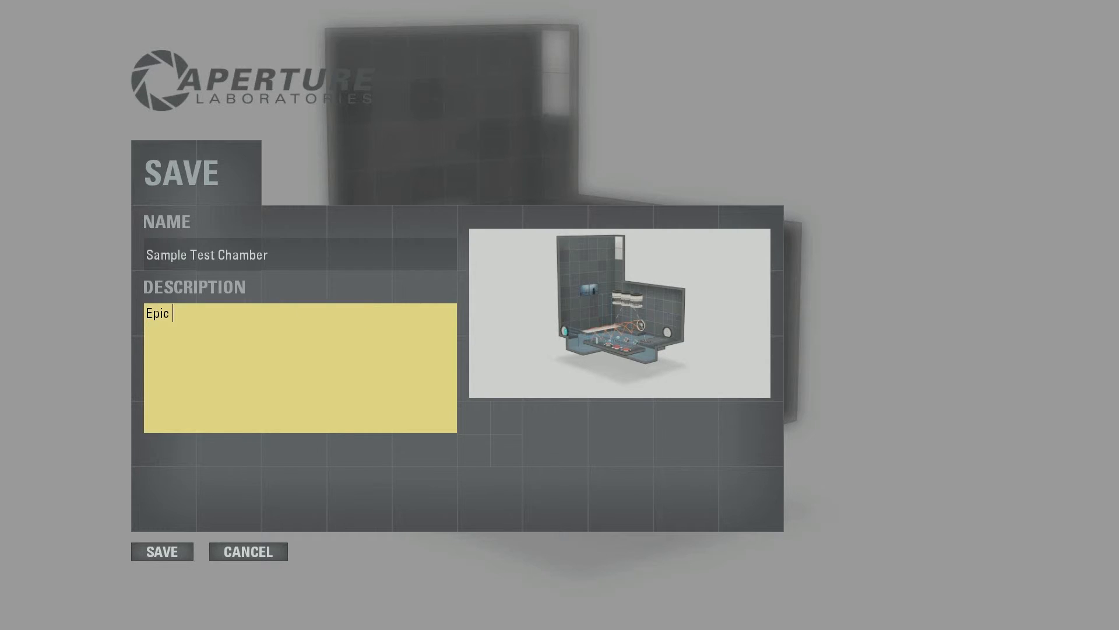
type("Maps are in trhe")
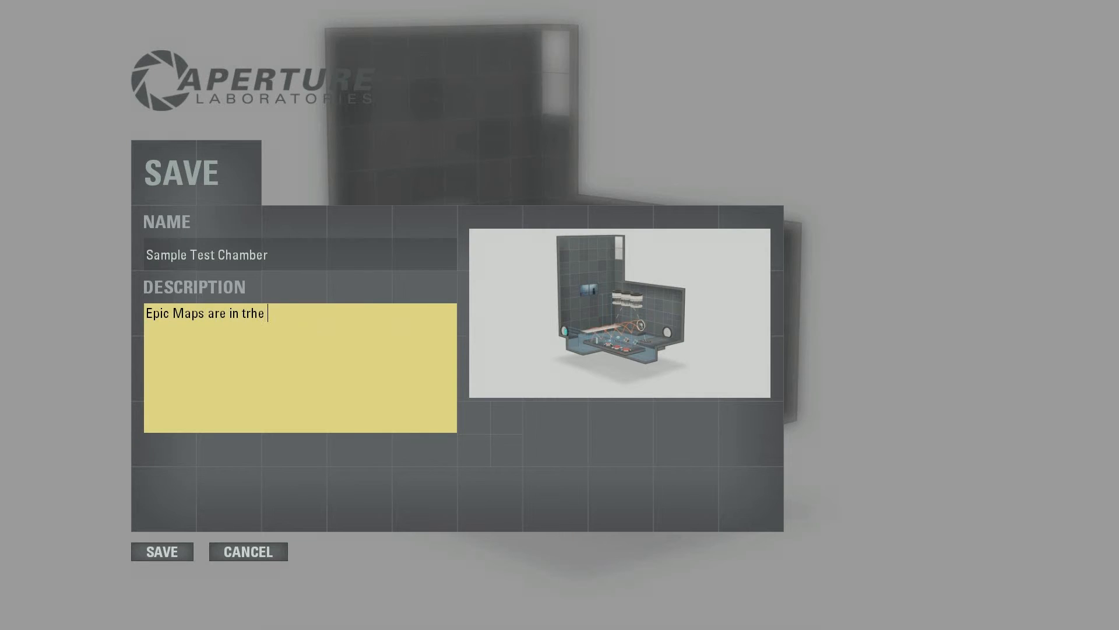
key("BackSpace")
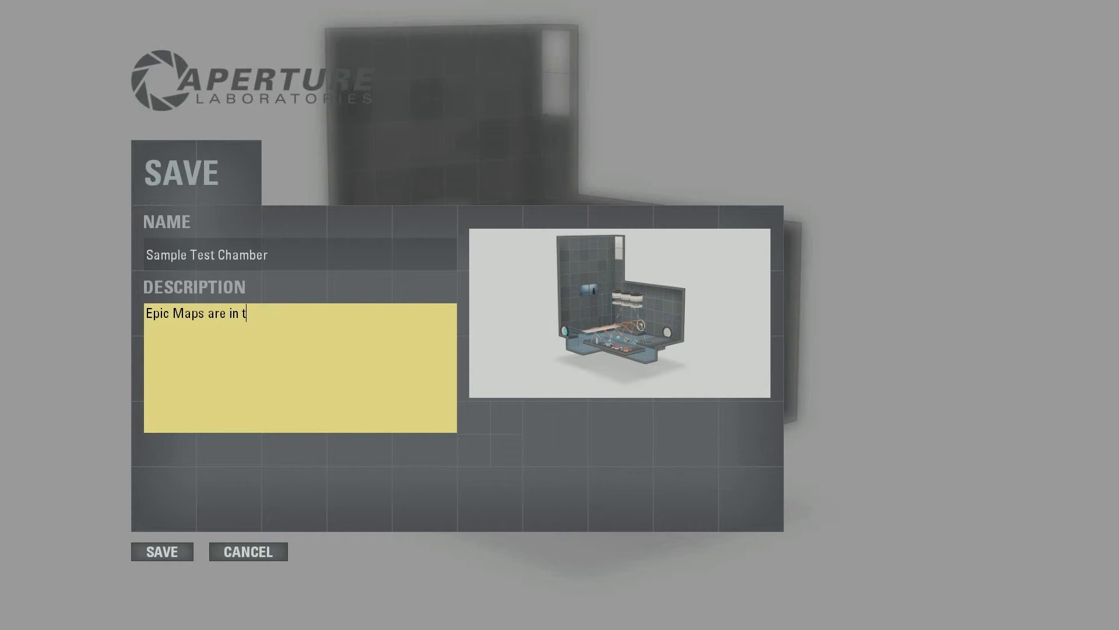
type("he making.")
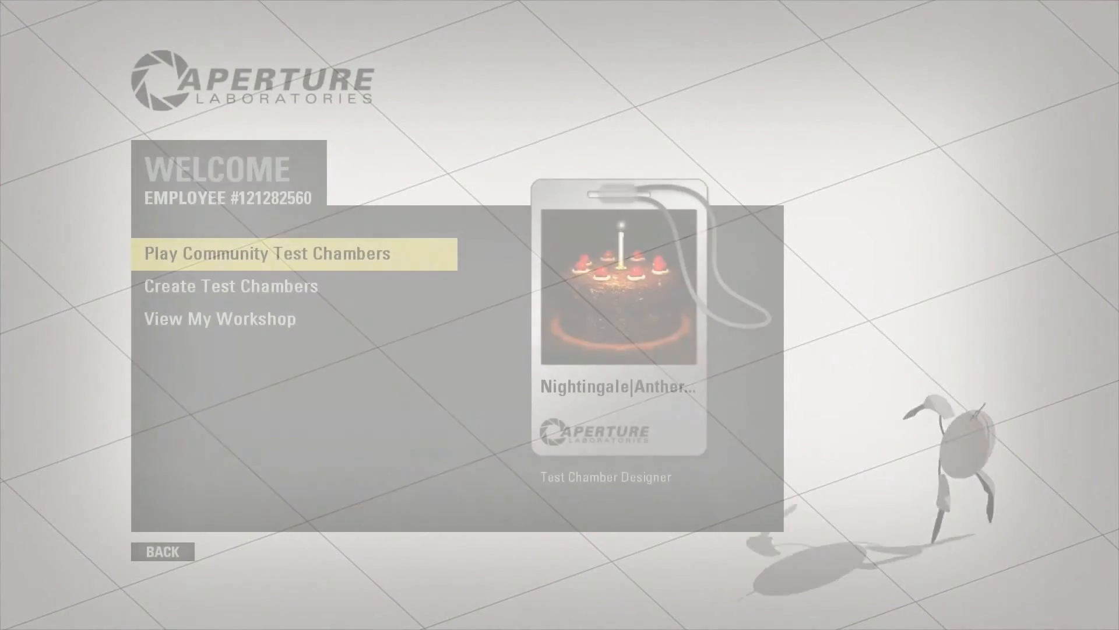
left_click(162, 550)
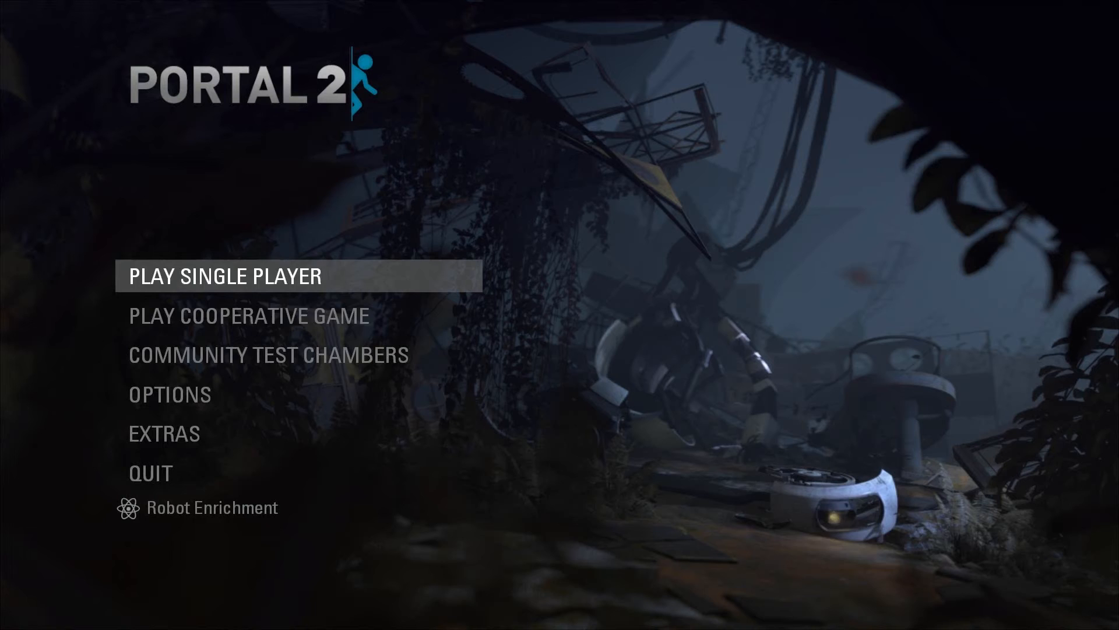
mouse_move(266, 353)
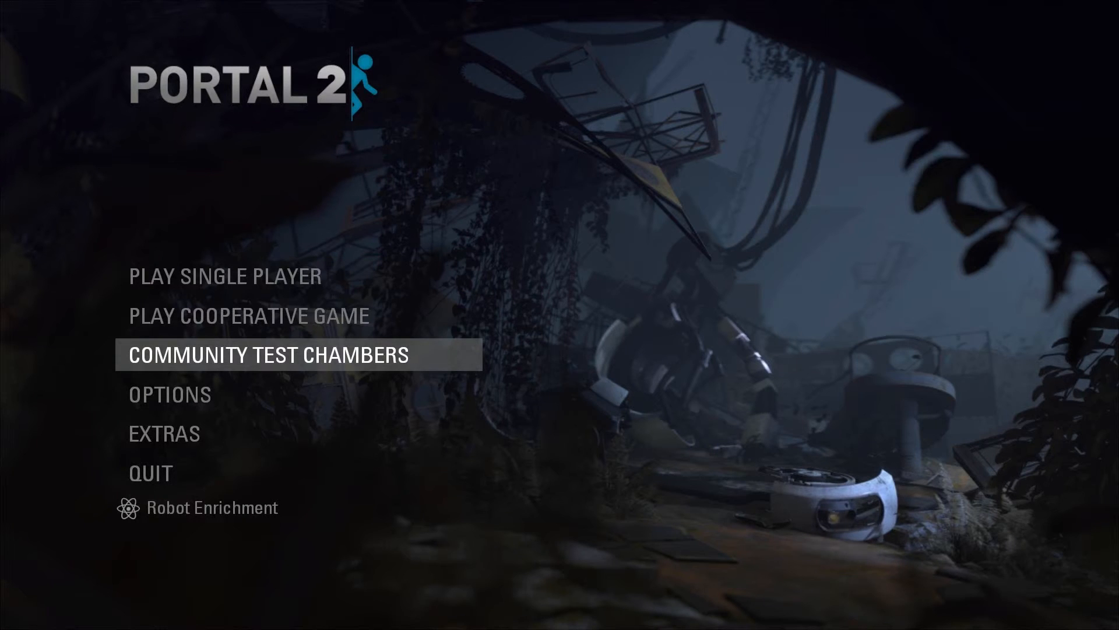
- Briefly visit Community Test Chambers and the co-op choices, ending at the main menu
left_click(267, 355)
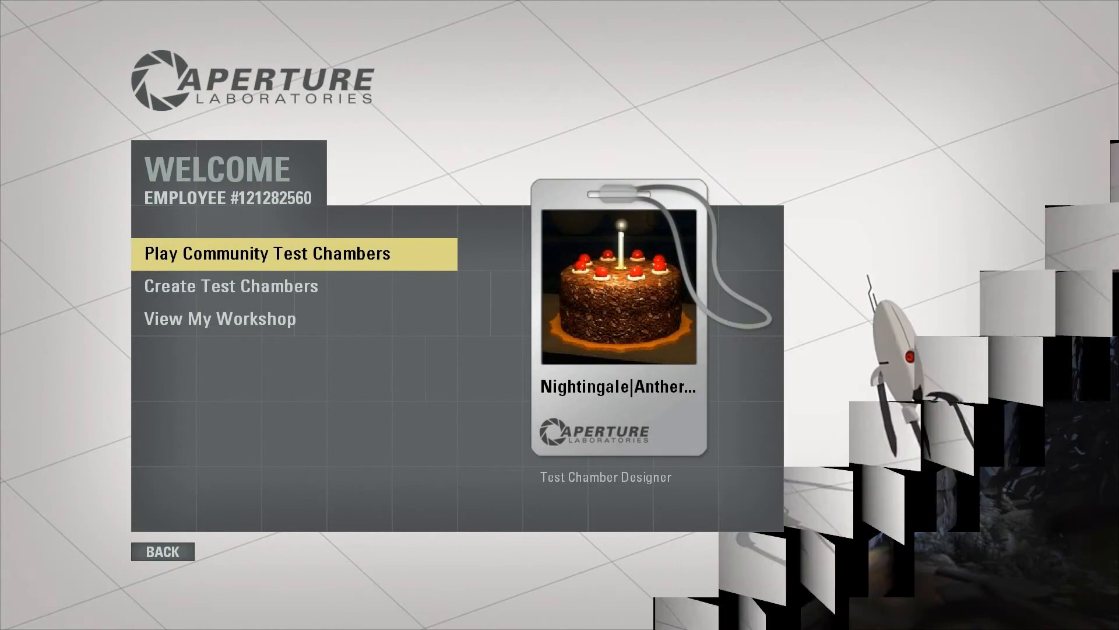
key("Down")
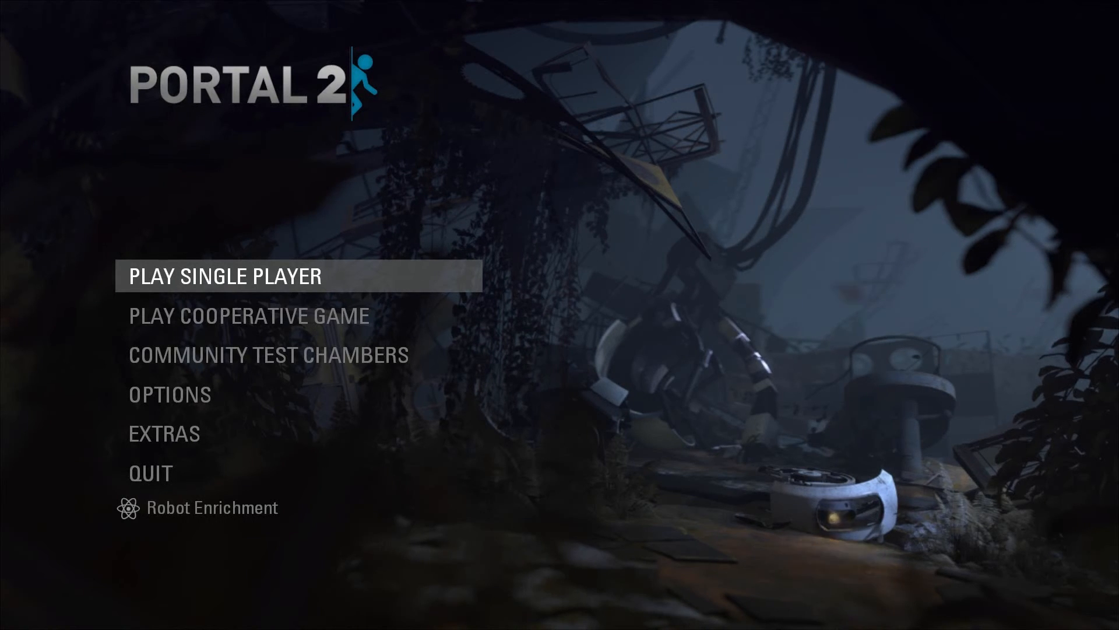
left_click(247, 316)
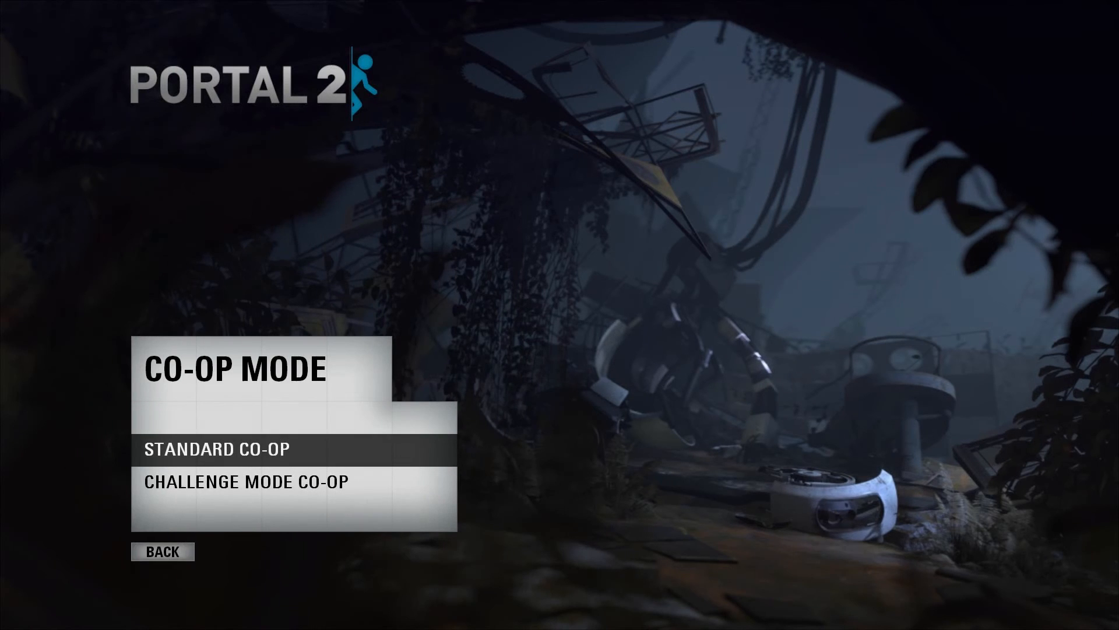
left_click(162, 551)
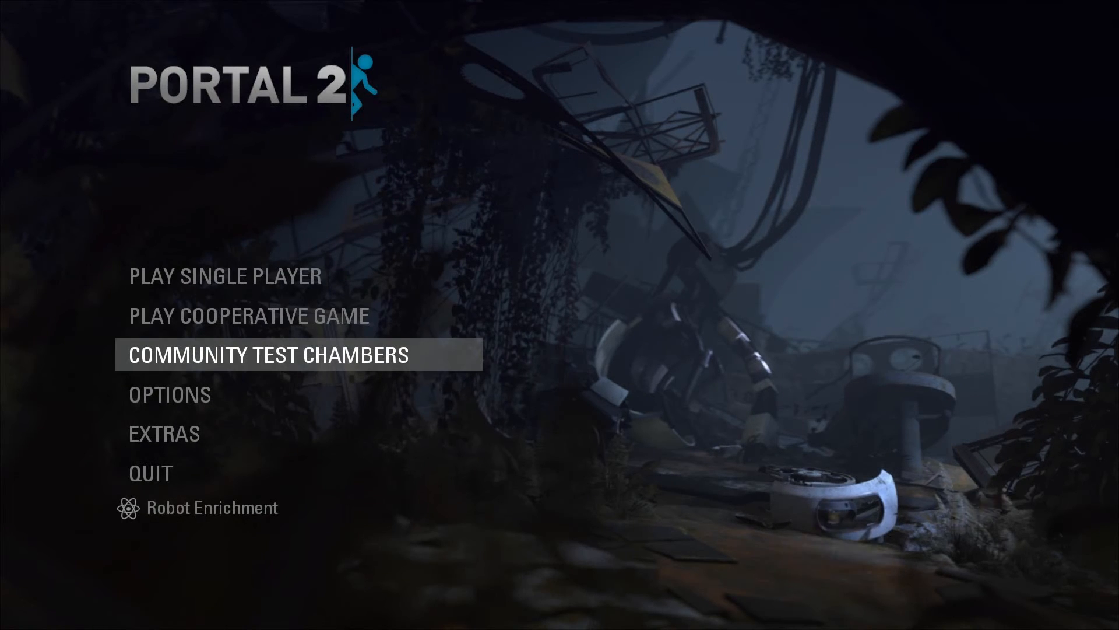